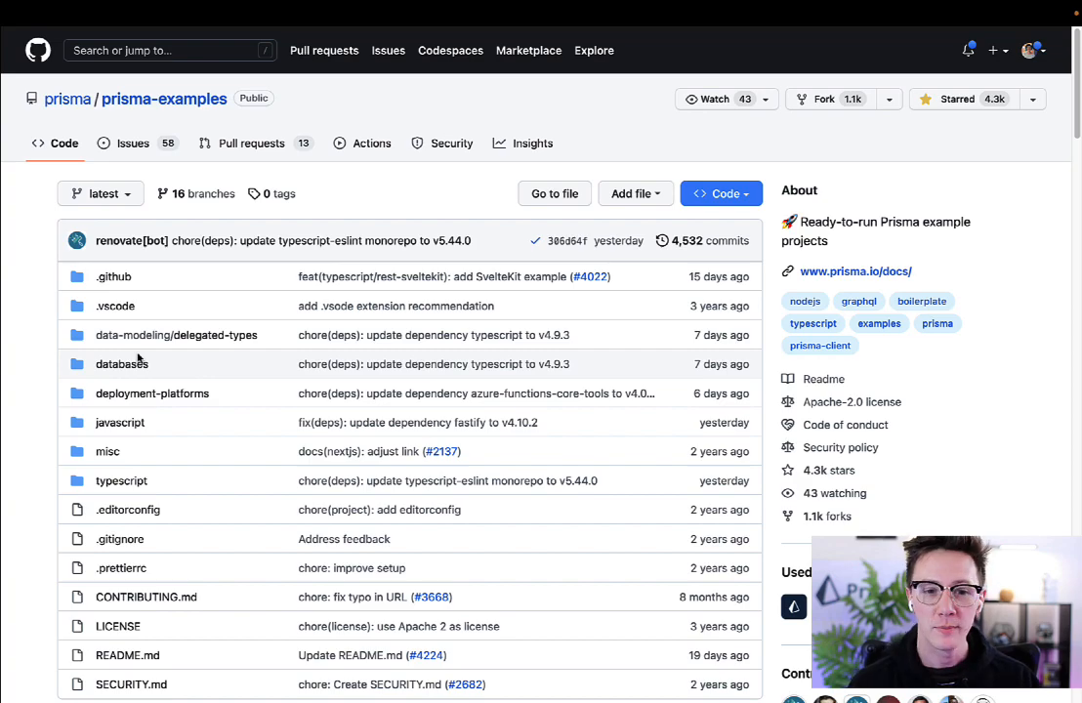
Step: Run npx try-prisma and choose the typescript/graphql template
scroll("down", 3)
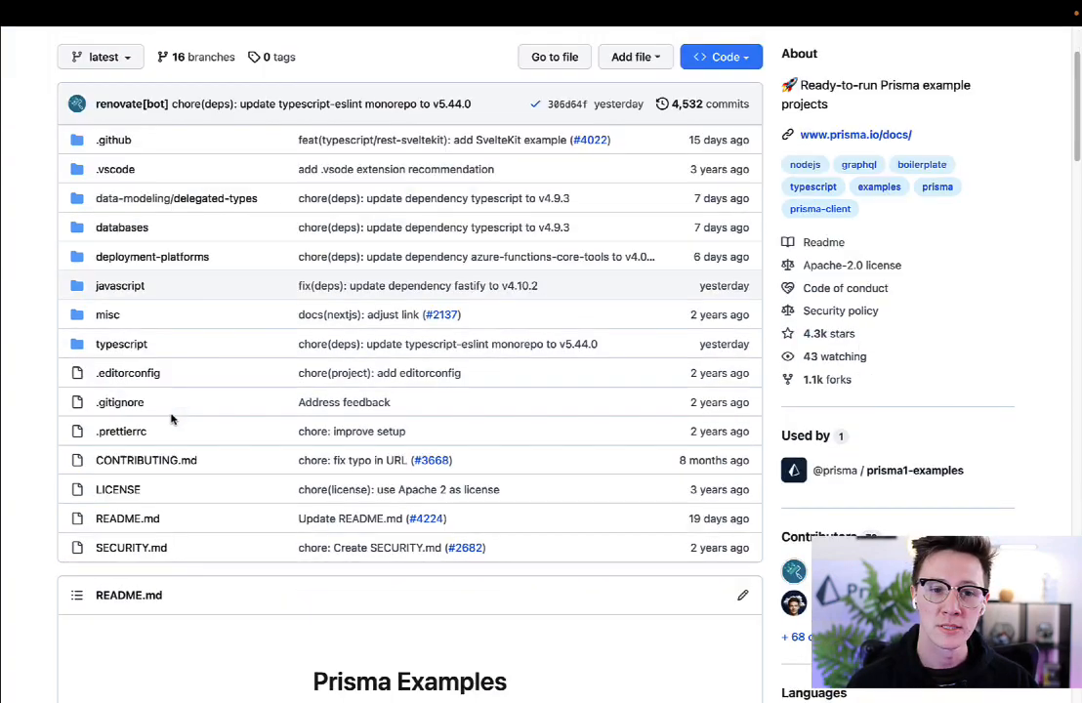
scroll("down", 3)
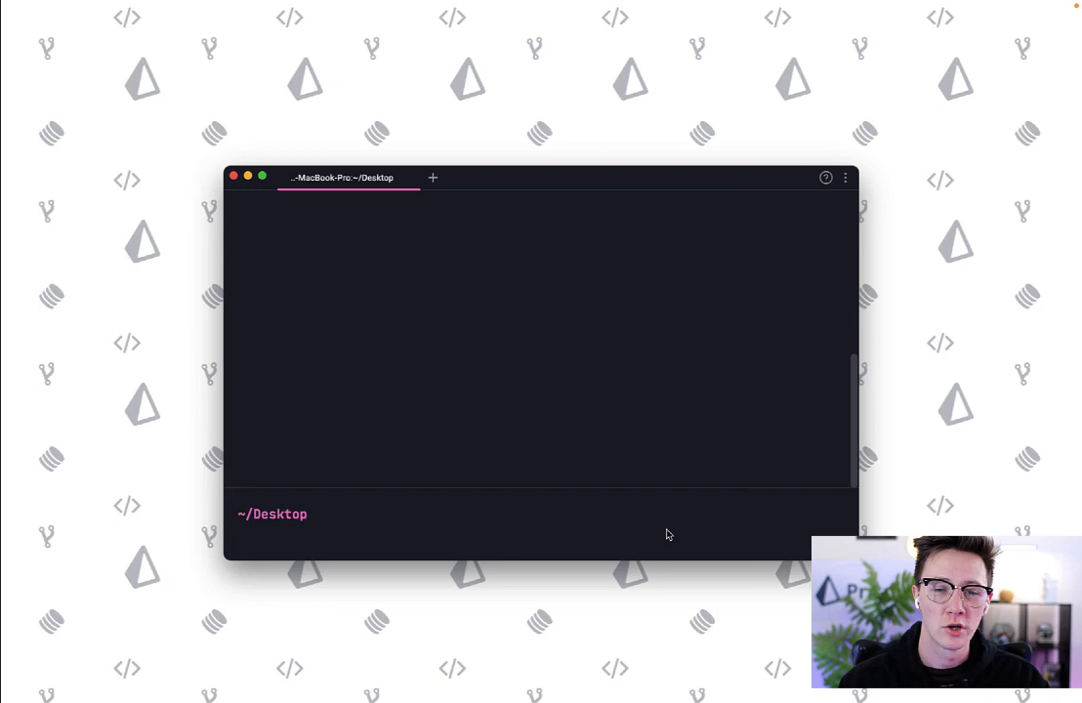
type("npm run dev")
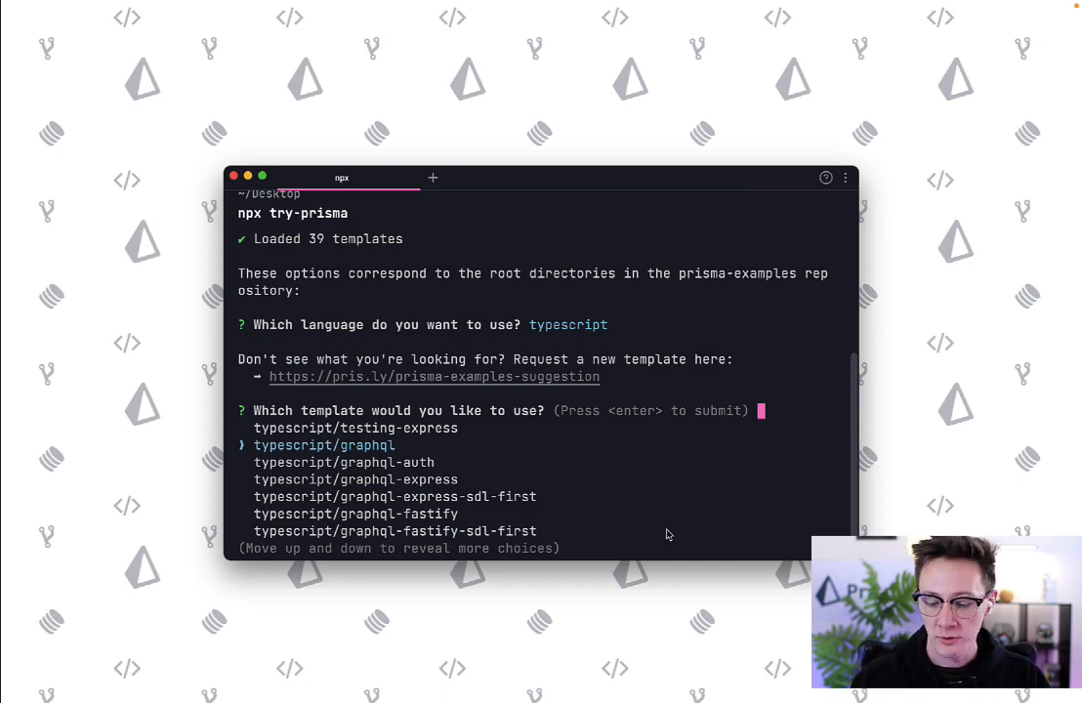
key("enter")
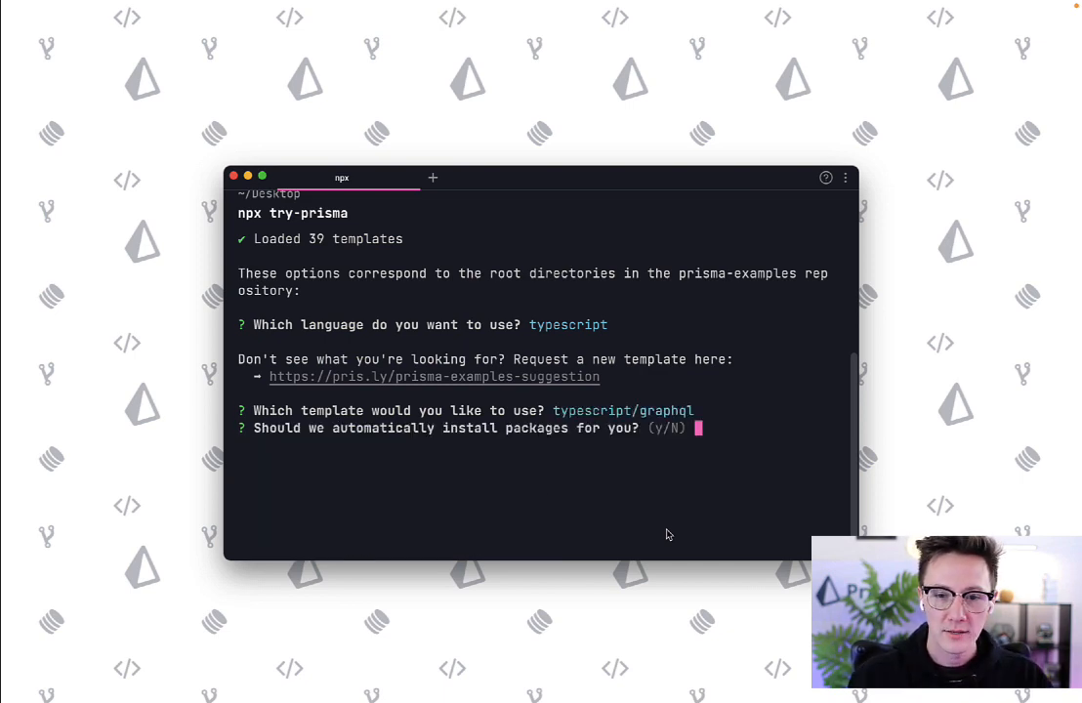
Step: Answer y to install packages with npm and create the project in the current folder
type("y")
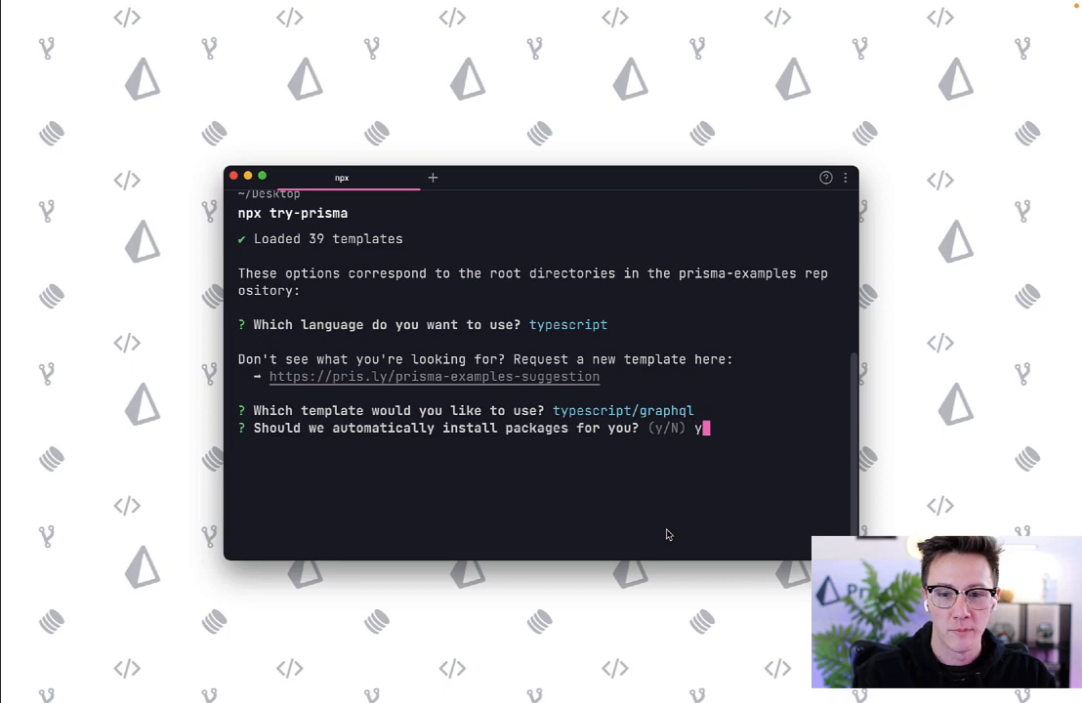
key("enter")
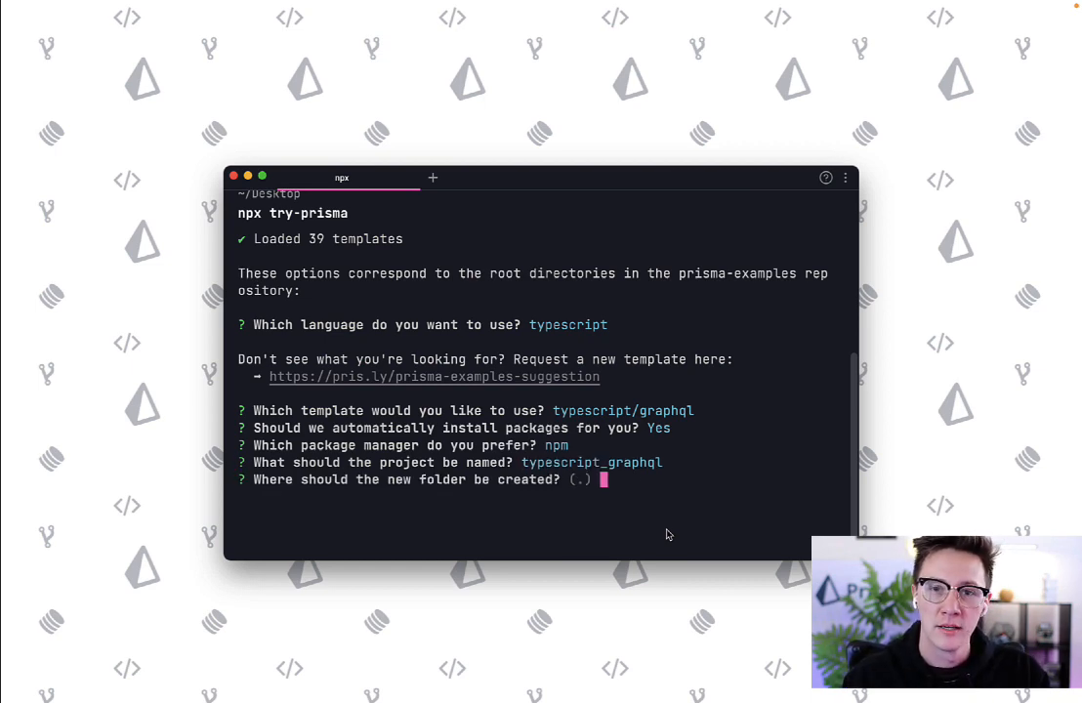
key("enter")
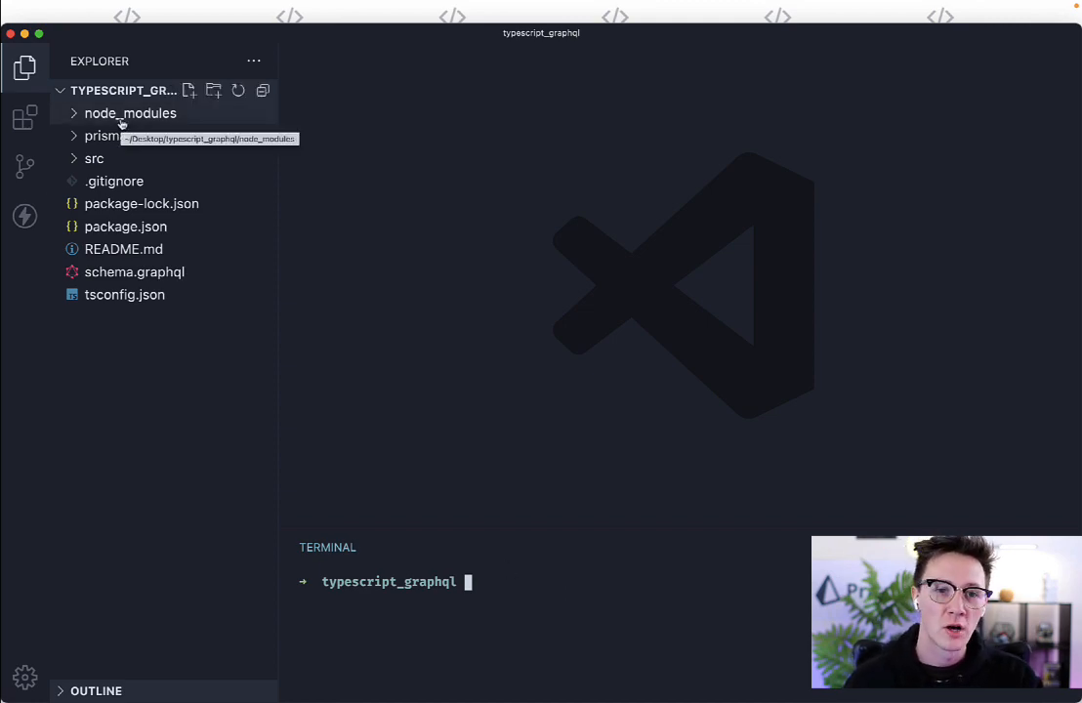
Step: Open schema.prisma and seed.ts from the prisma folder for reading
left_click(101, 137)
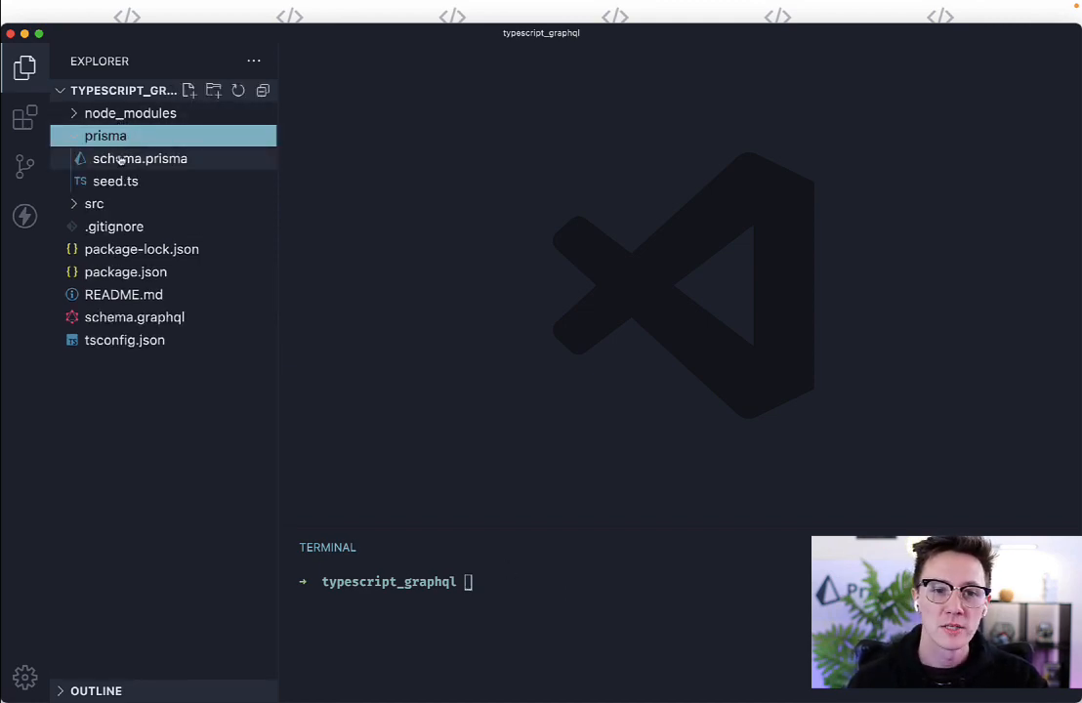
double_click(141, 158)
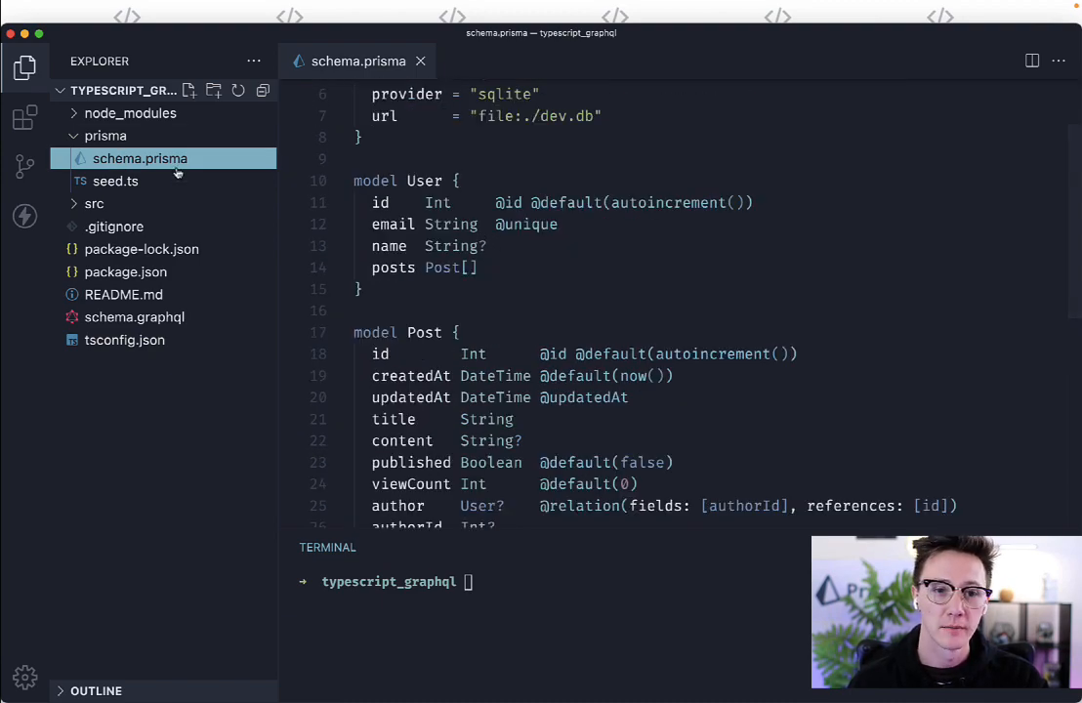
left_click(115, 180)
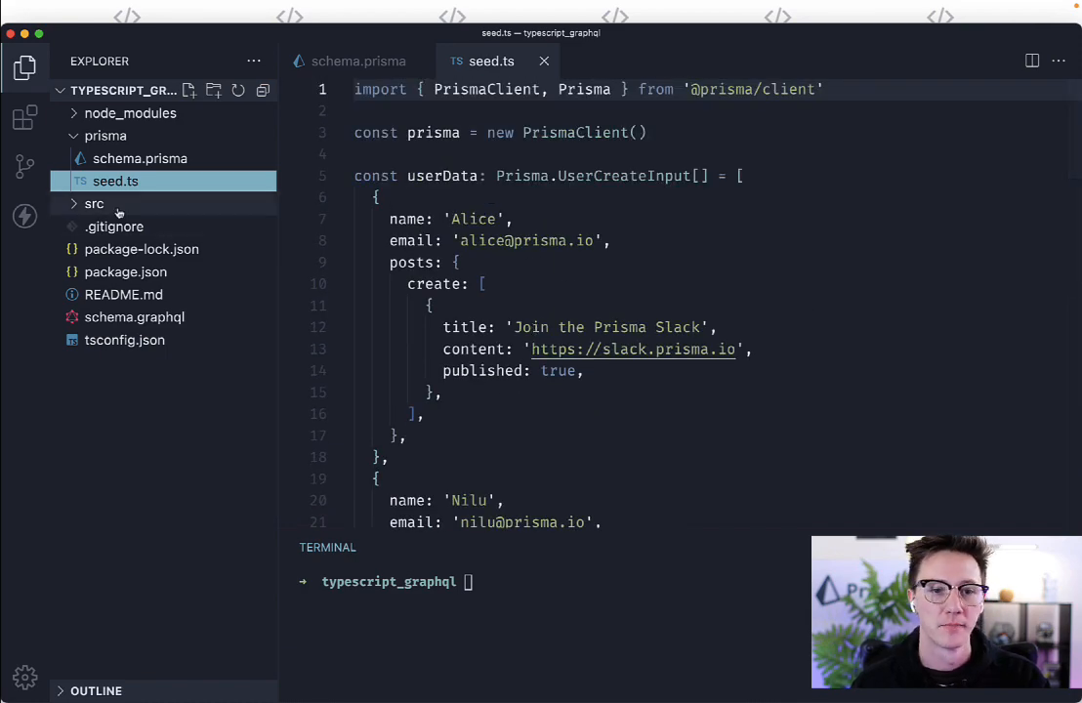
Step: Open context.ts, schema.ts and server.ts from the src folder for reading
left_click(94, 203)
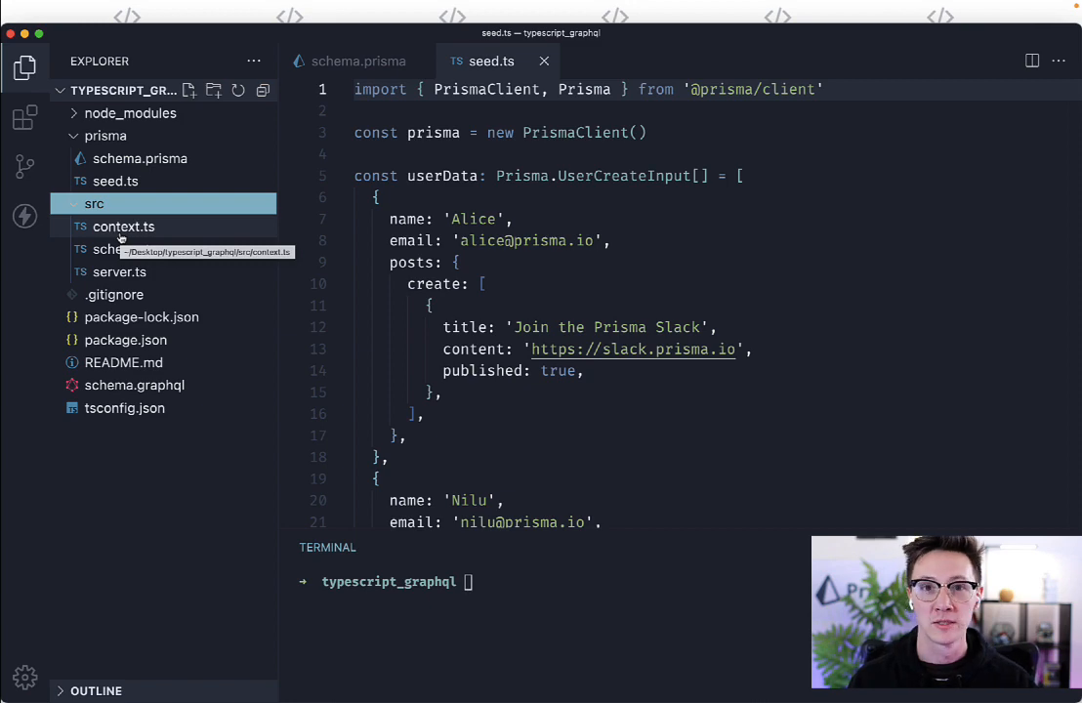
left_click(125, 250)
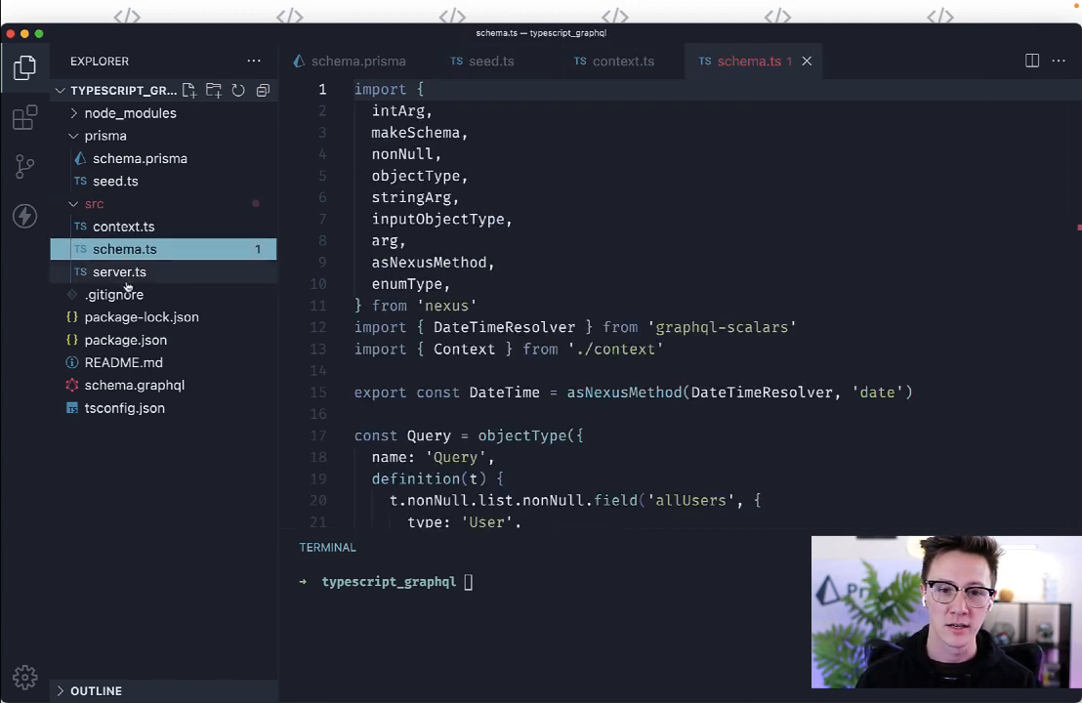
left_click(119, 271)
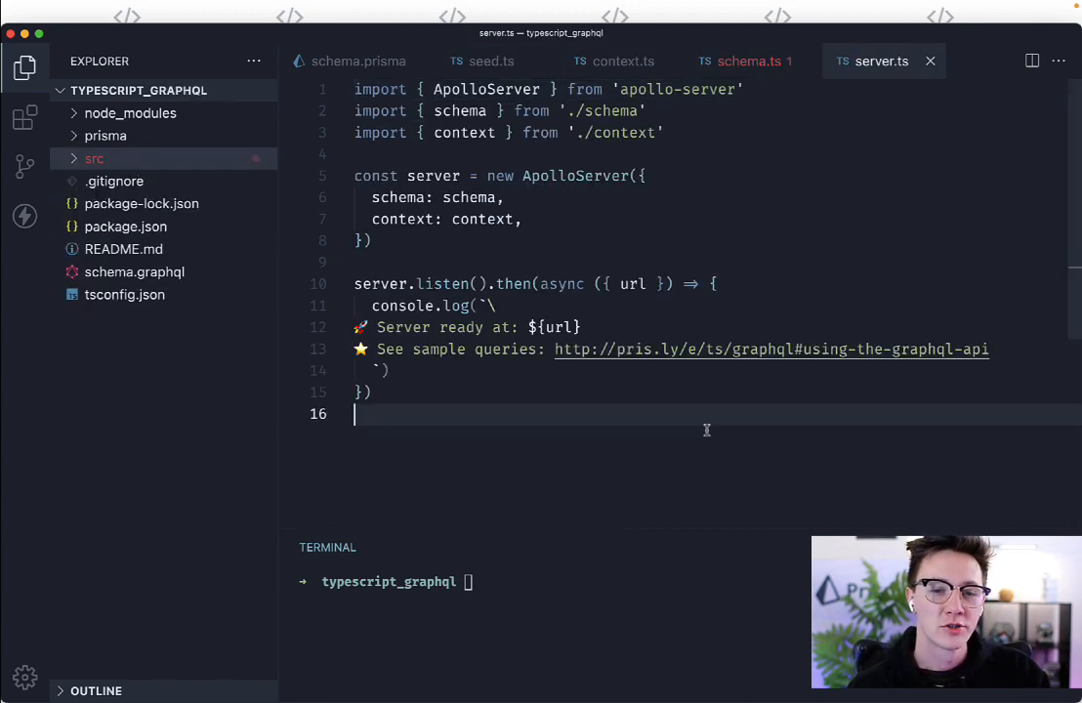
mouse_move(640, 561)
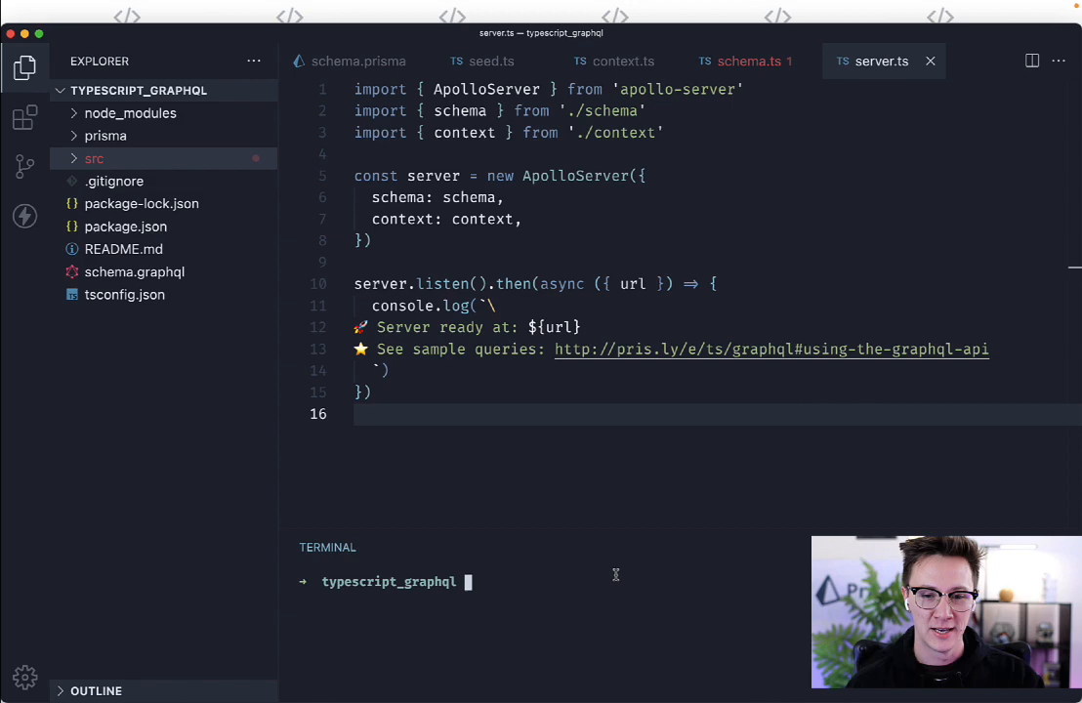
Step: Enter npx prisma migrate dev --name init in the integrated terminal
type("npx")
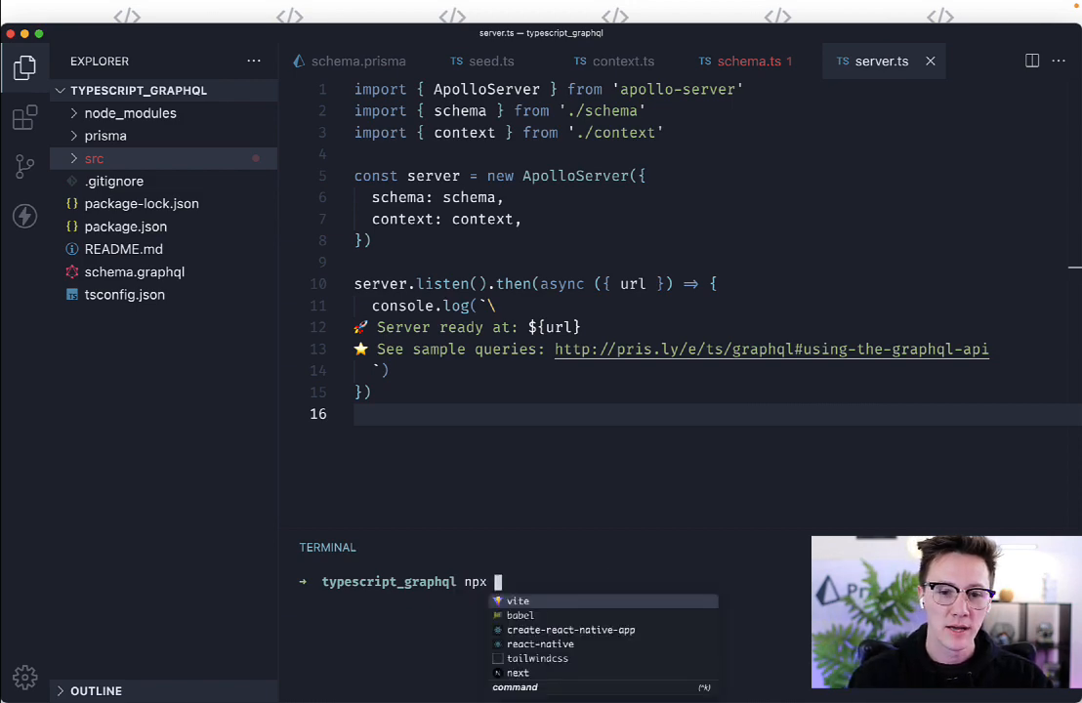
type("prisma migrate d")
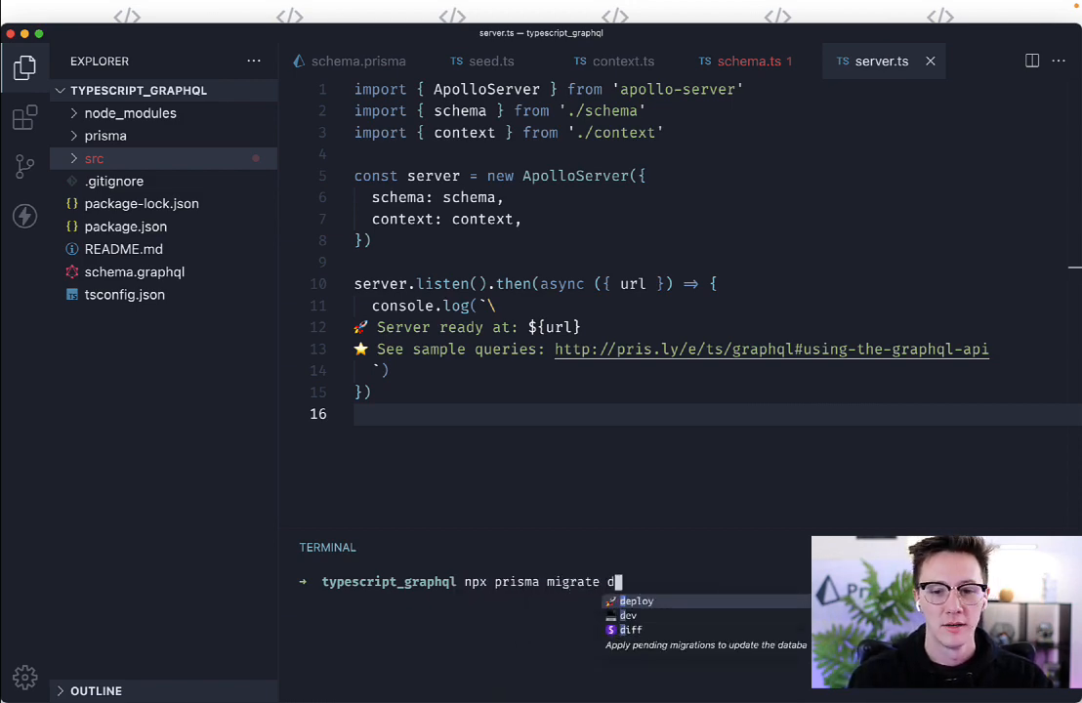
type("ev --name init")
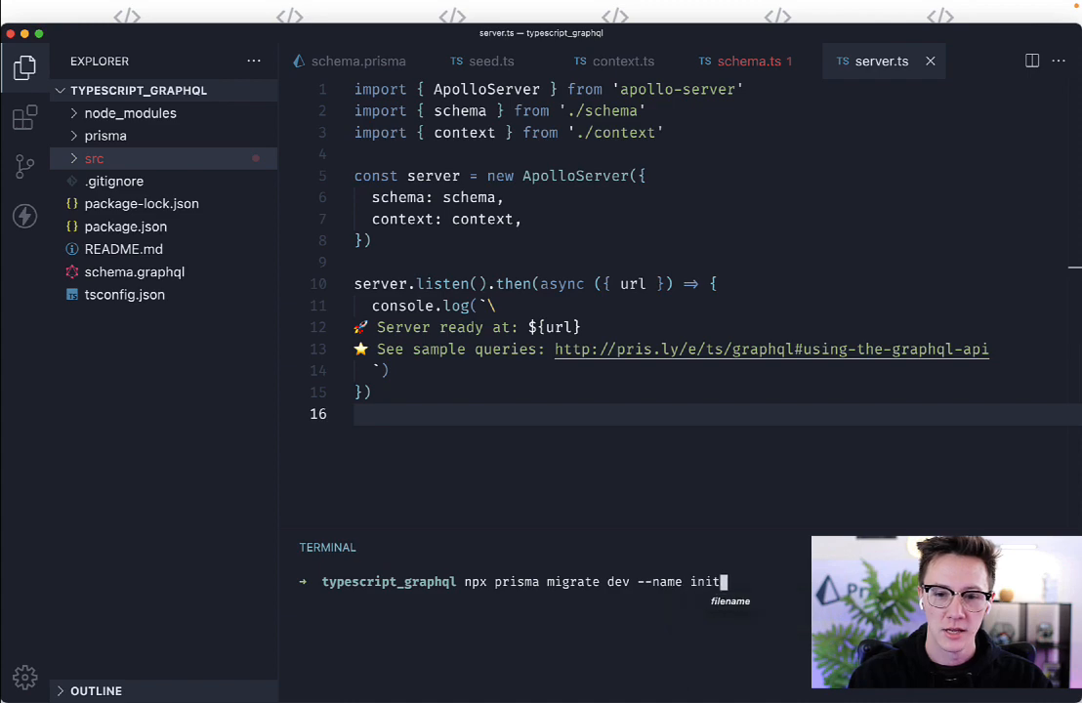